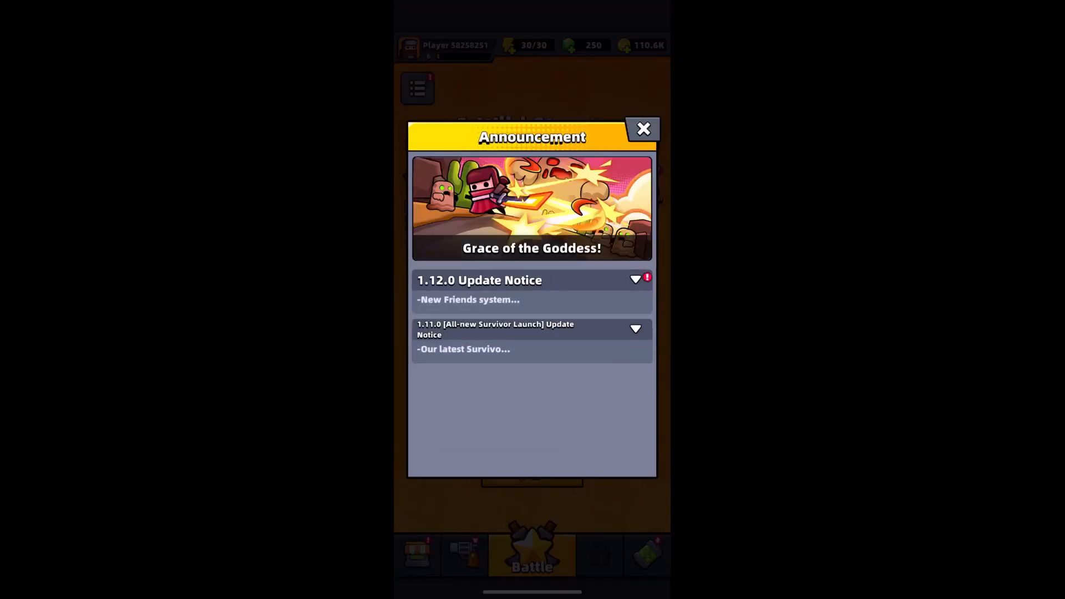
Step: Close the Survivor.io update announcement to return to the Wild Streets battle screen
left_click(642, 130)
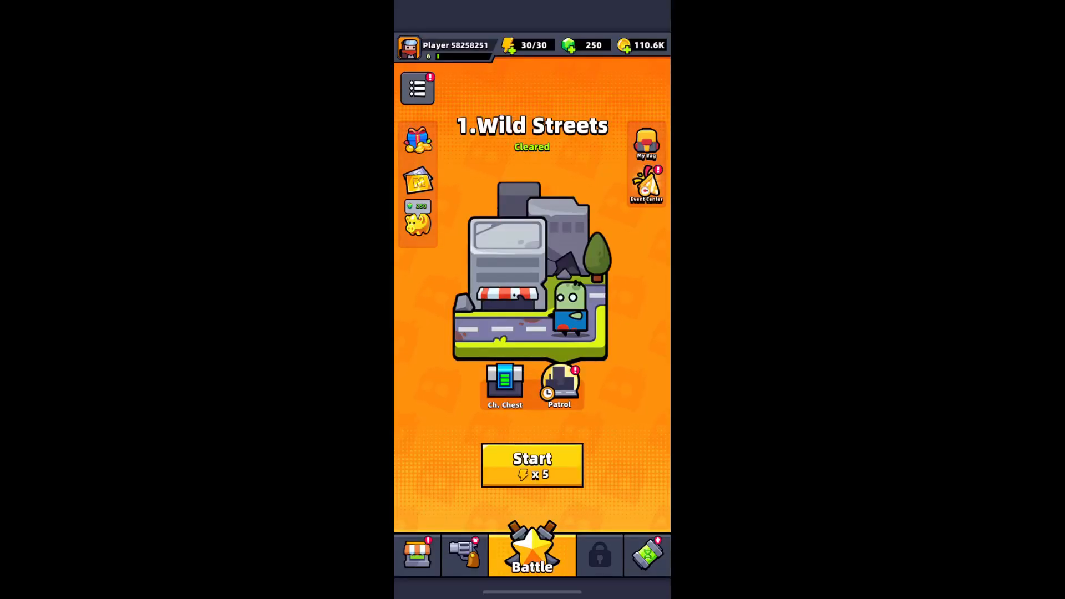
left_click(532, 466)
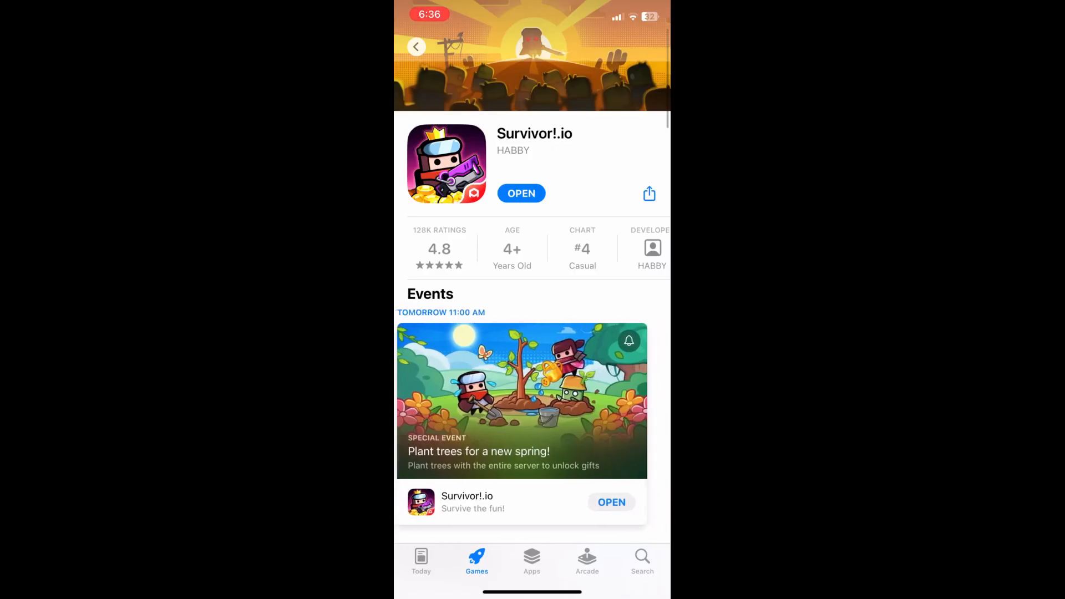
Step: Scroll down the Survivor!.io App Store listing to view its ratings and events
scroll("down", 3)
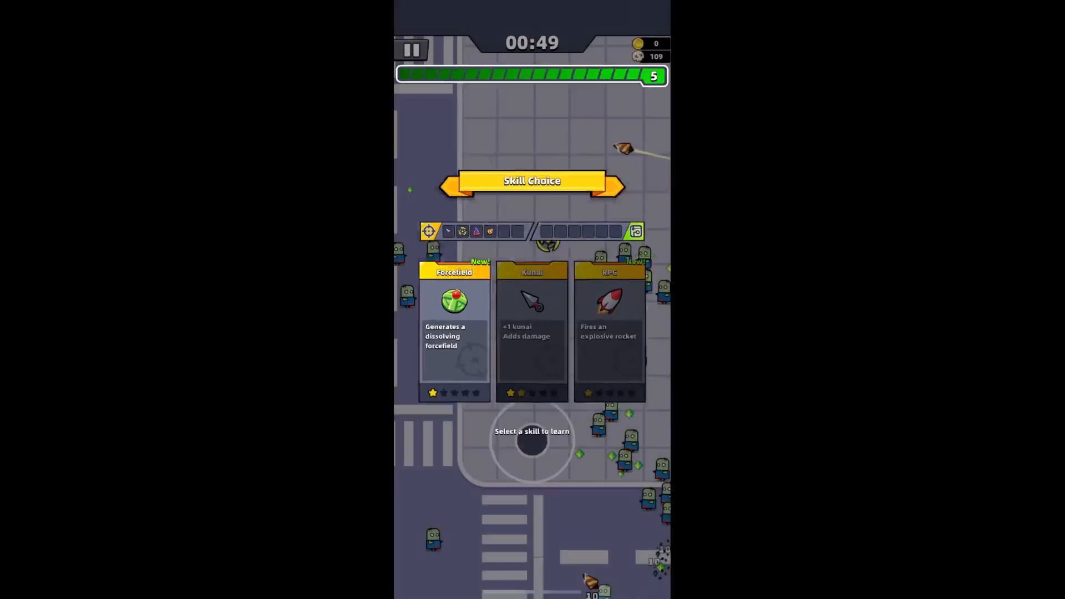
Step: Pick a skill card from the Forcefield, Kunai and RPG level-up choices
left_click(532, 320)
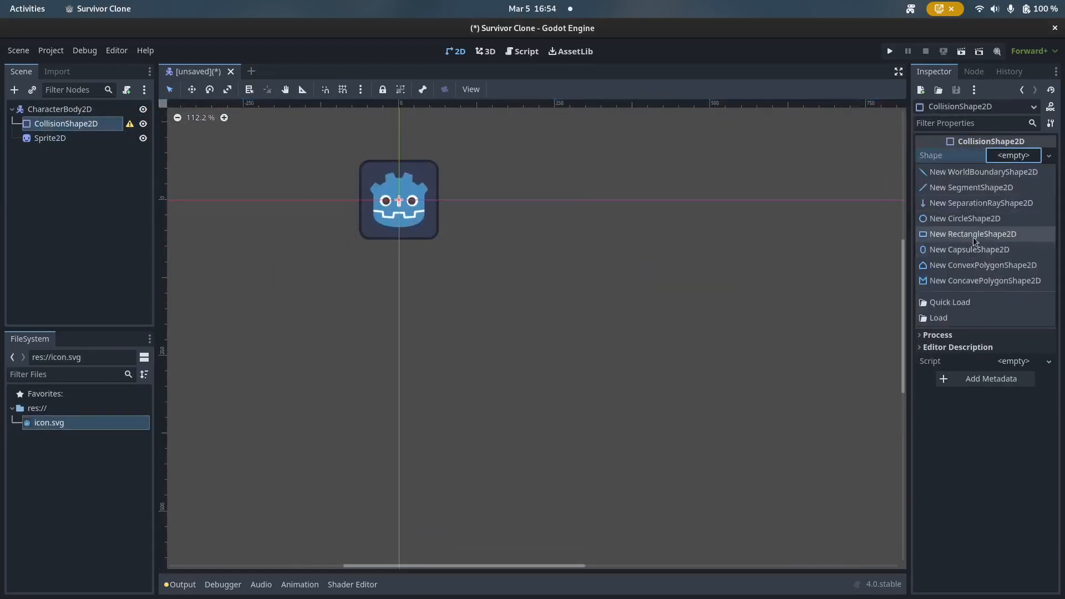
Step: Assign a New RectangleShape2D to the CollisionShape2D's Shape property in the Inspector
left_click(973, 234)
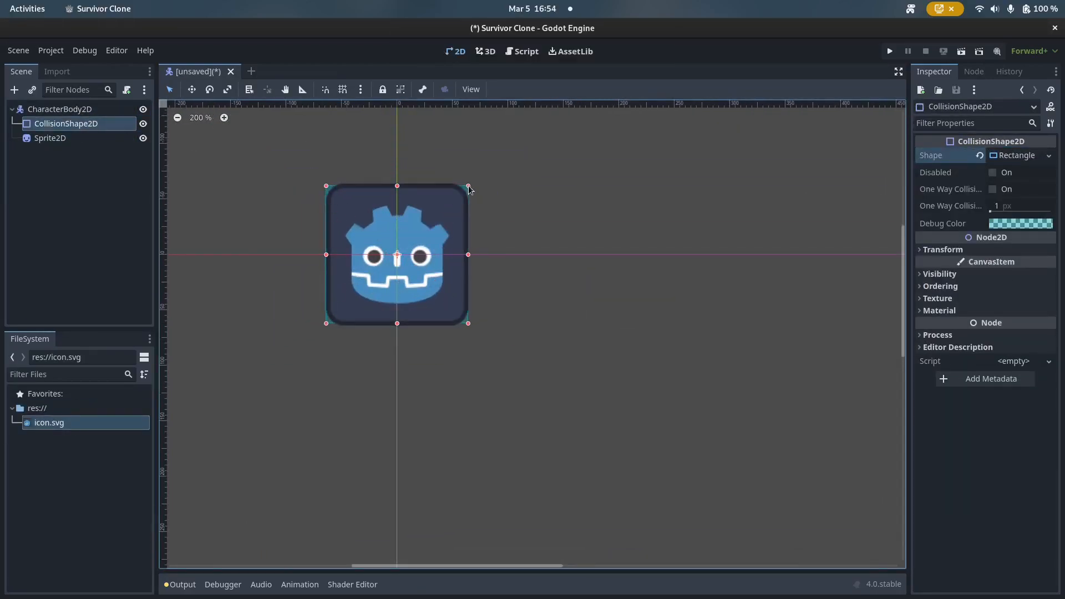
type("move_dlw")
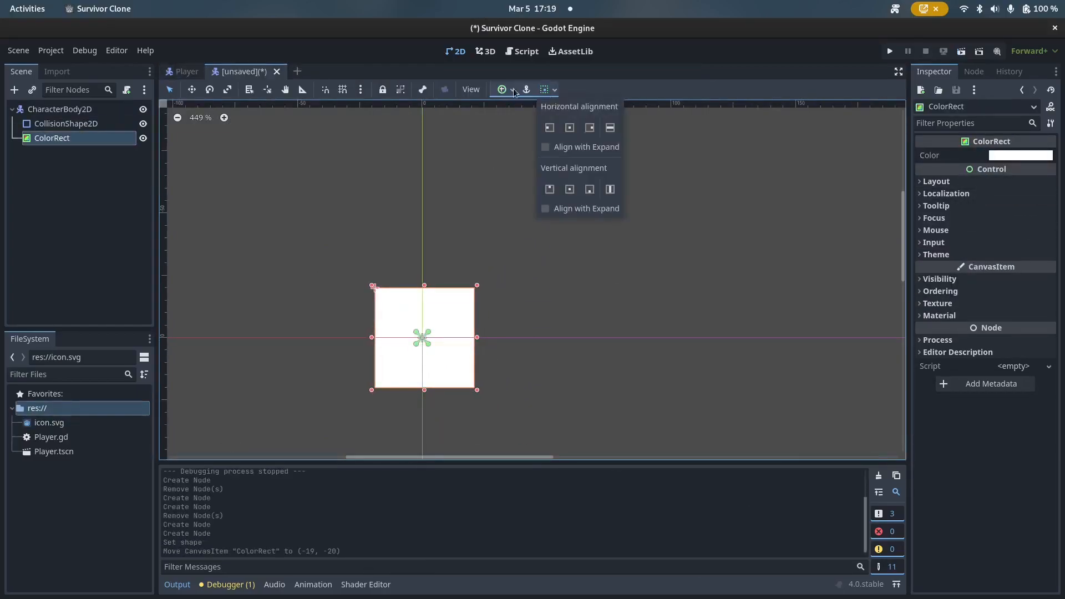
Step: Add a white ColorRect child under CharacterBody2D and align it with an anchor preset
left_click(526, 51)
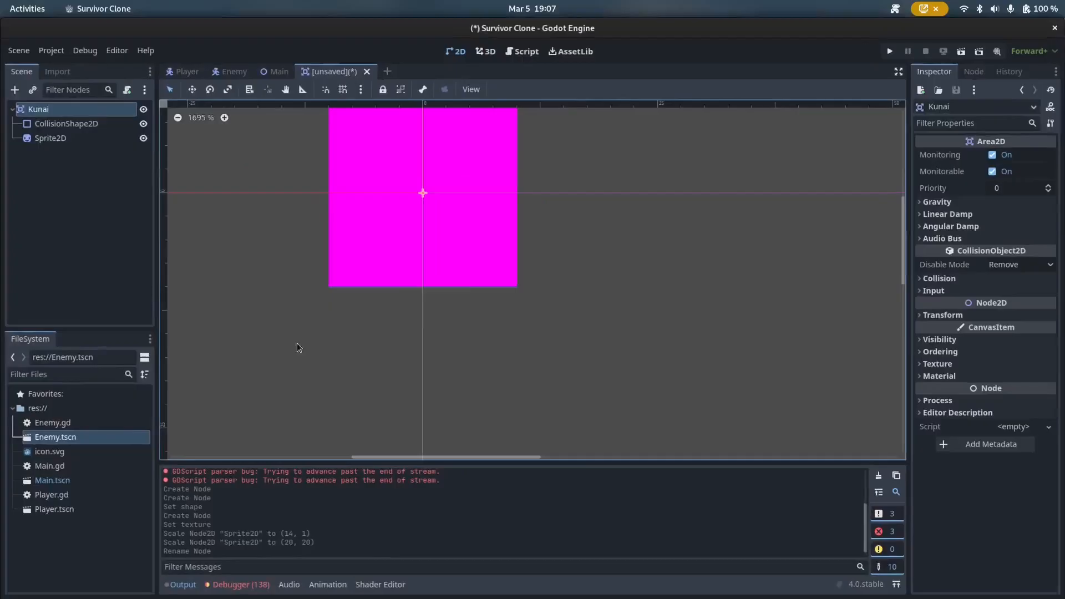
Step: Fix the kunai's look_at and rotation, test-running until kunai fly toward enemies
left_click(890, 52)
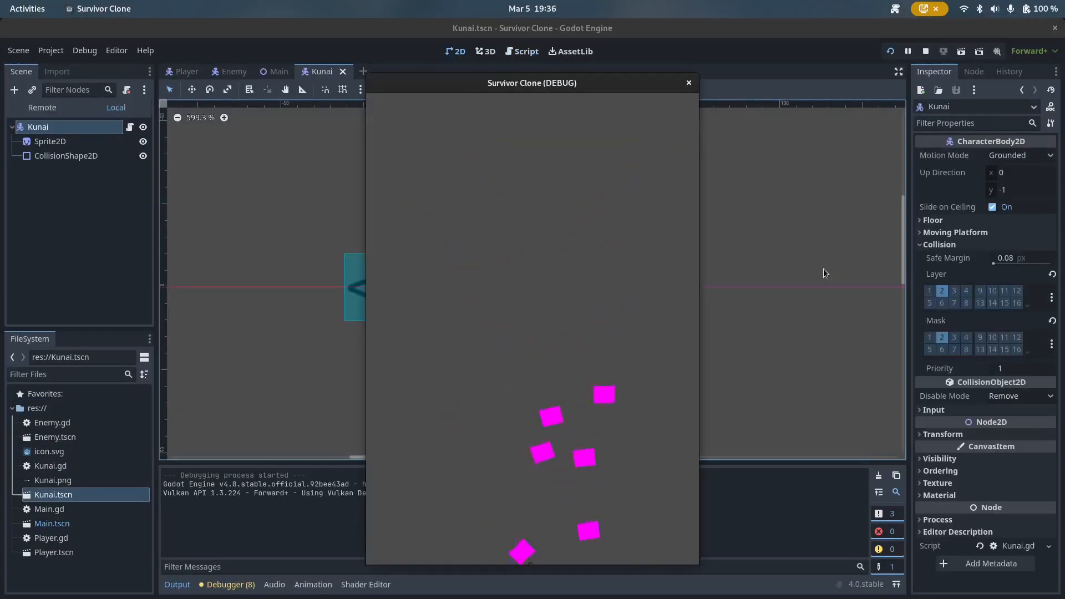
left_click(925, 52)
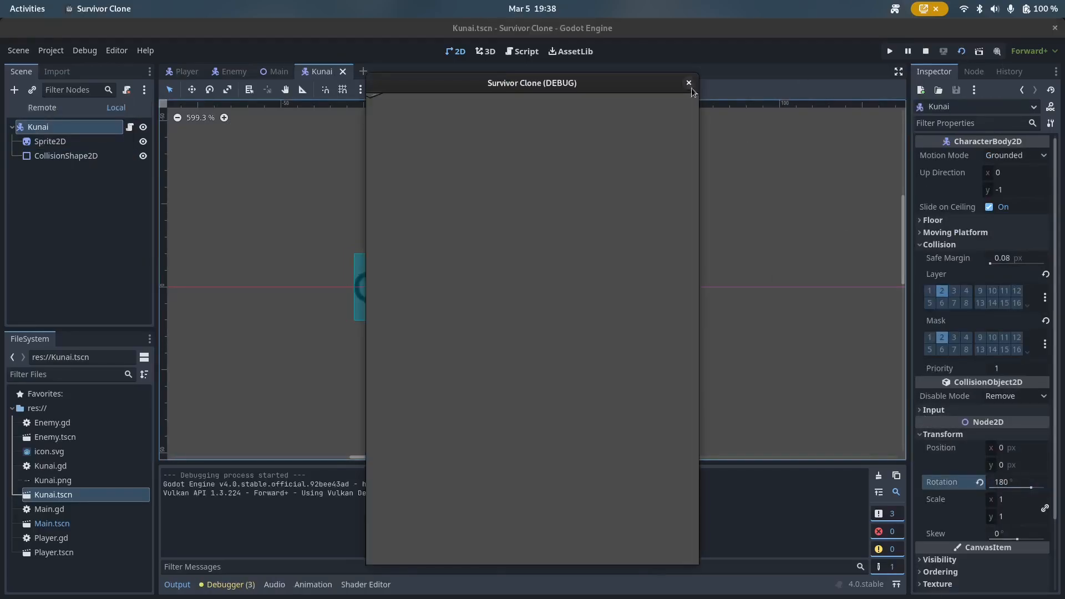
left_click(688, 82)
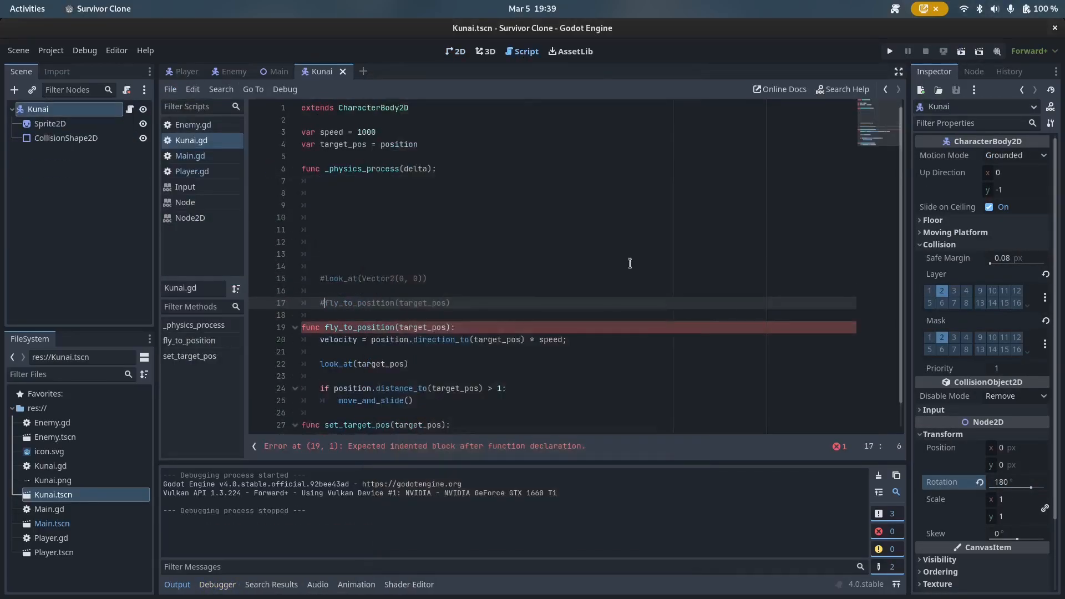
left_click(890, 51)
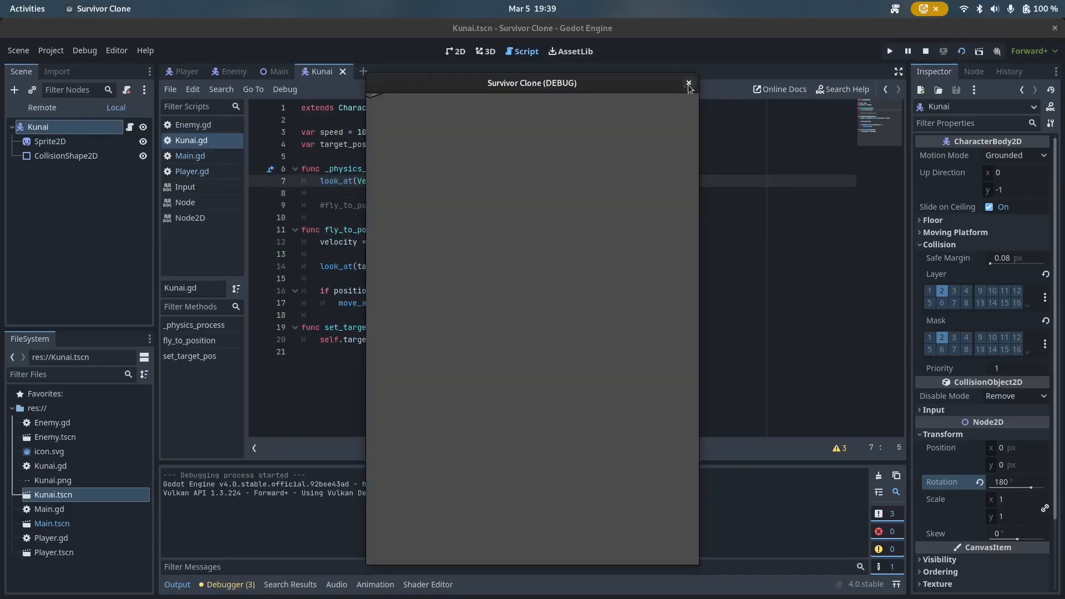
left_click(688, 82)
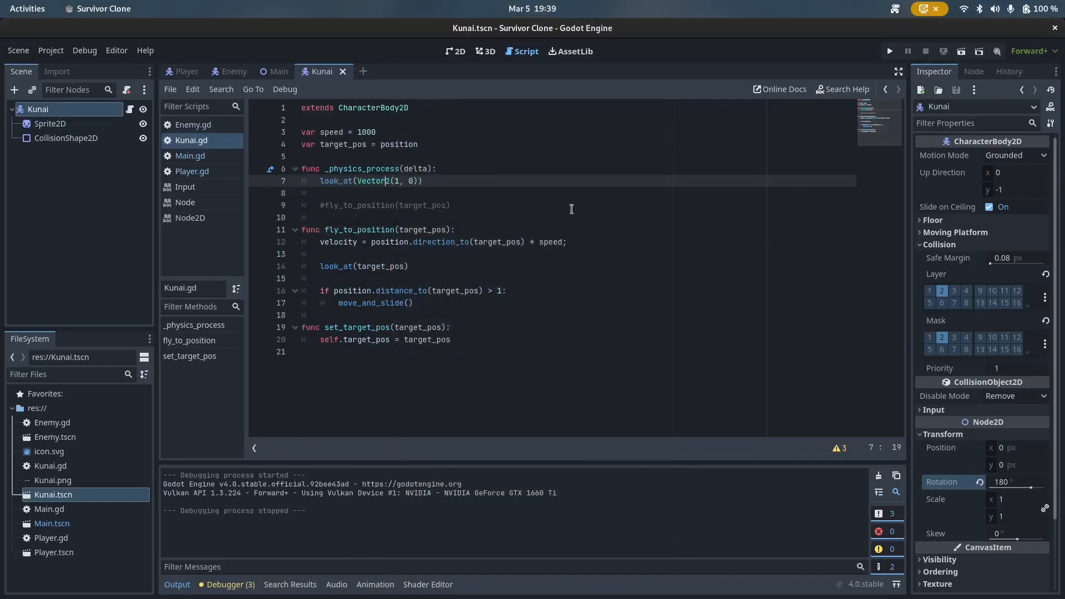
left_click(455, 51)
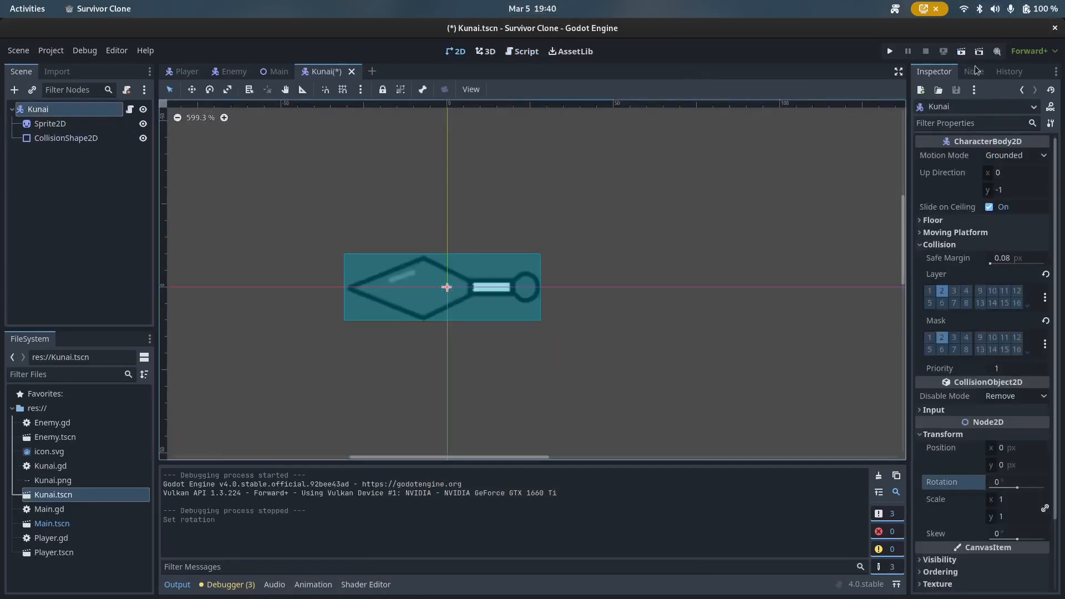
left_click(527, 51)
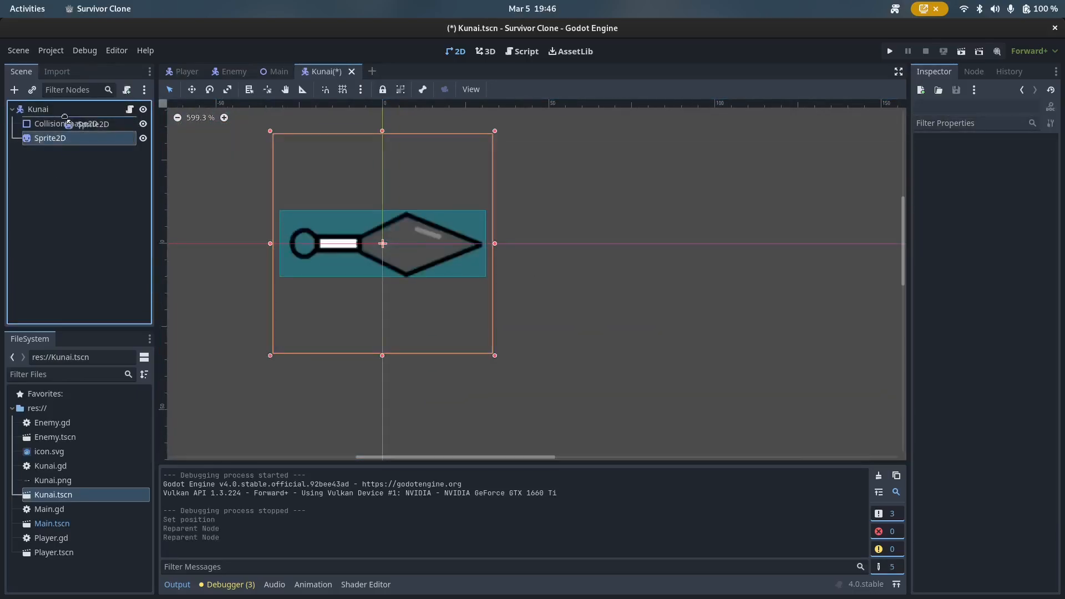
left_click(889, 51)
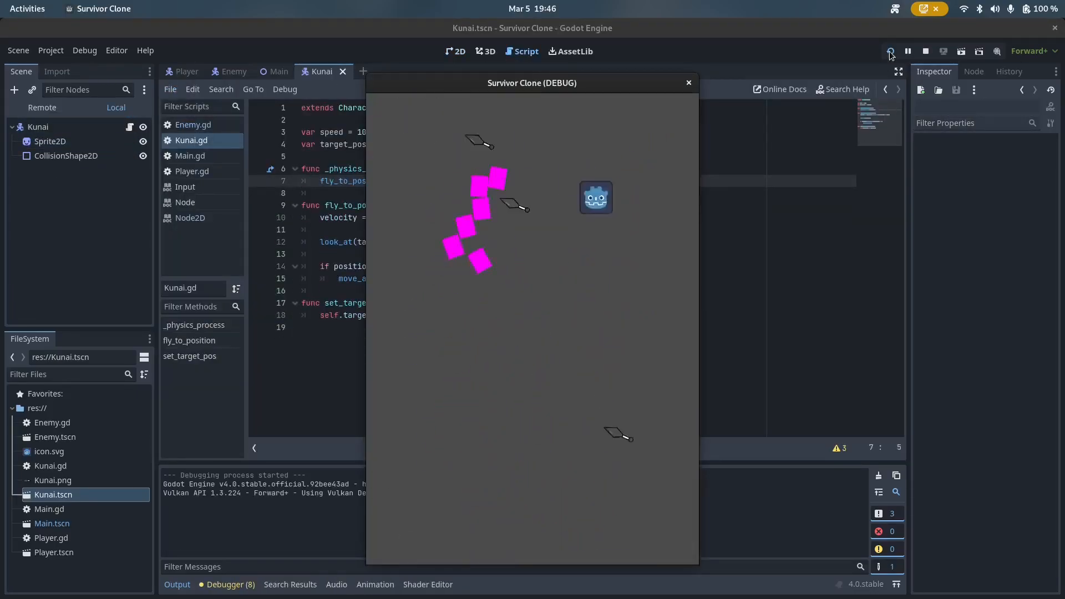
Step: Open Main.tscn, add a Camera2D under Player, and test-run to confirm it follows
left_click(925, 51)
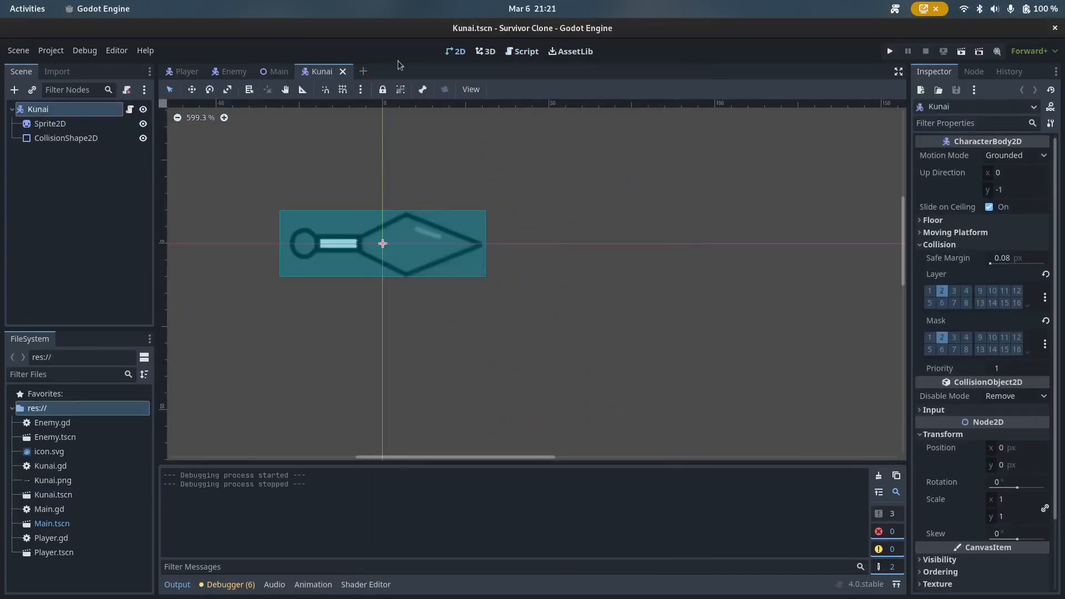
left_click(525, 51)
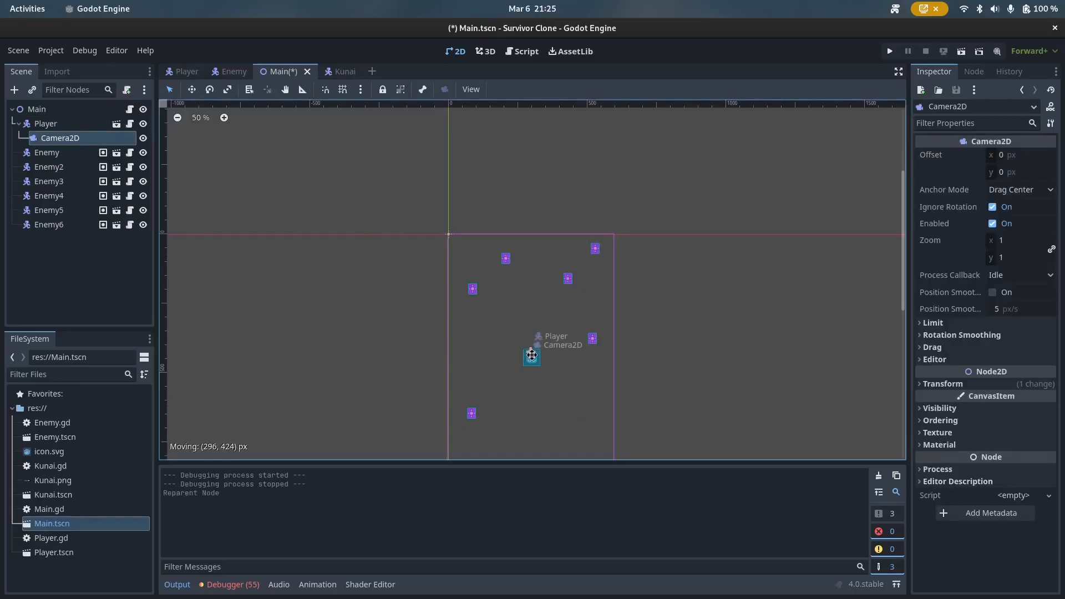
left_click(889, 51)
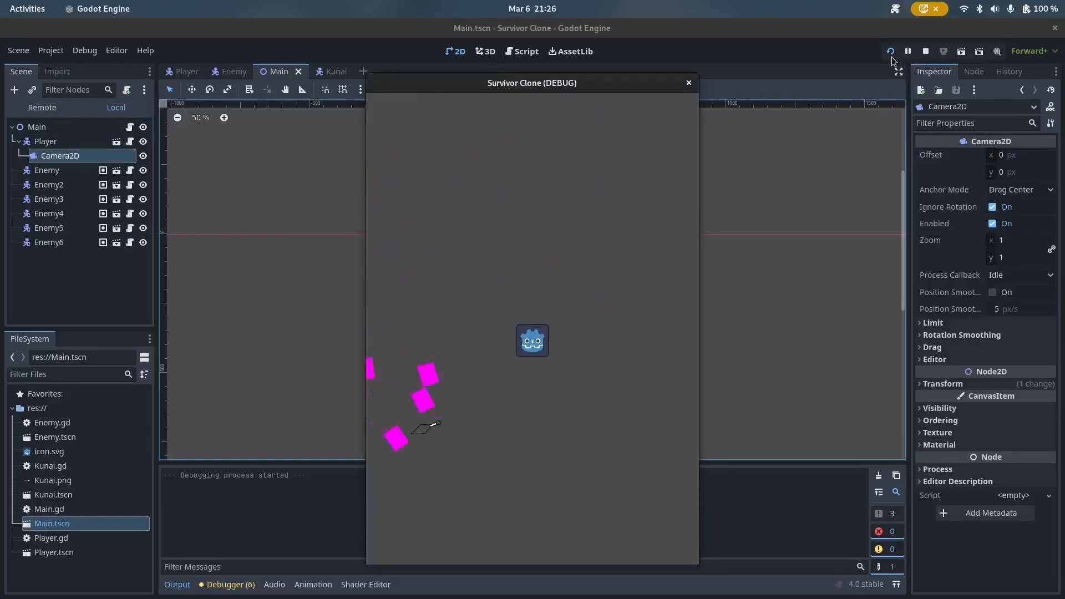
left_click(908, 51)
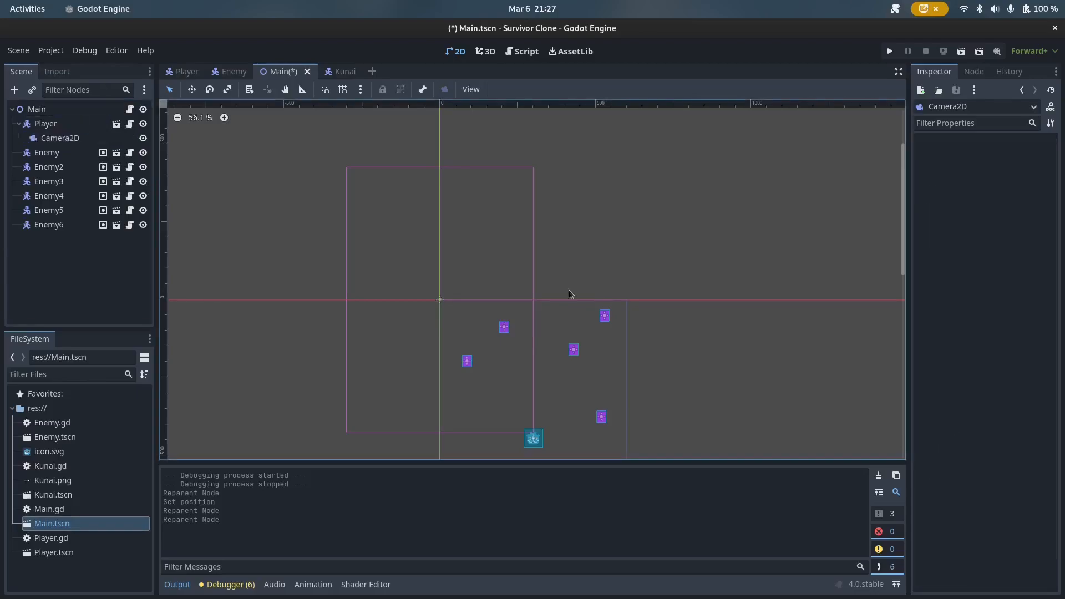
left_click(60, 139)
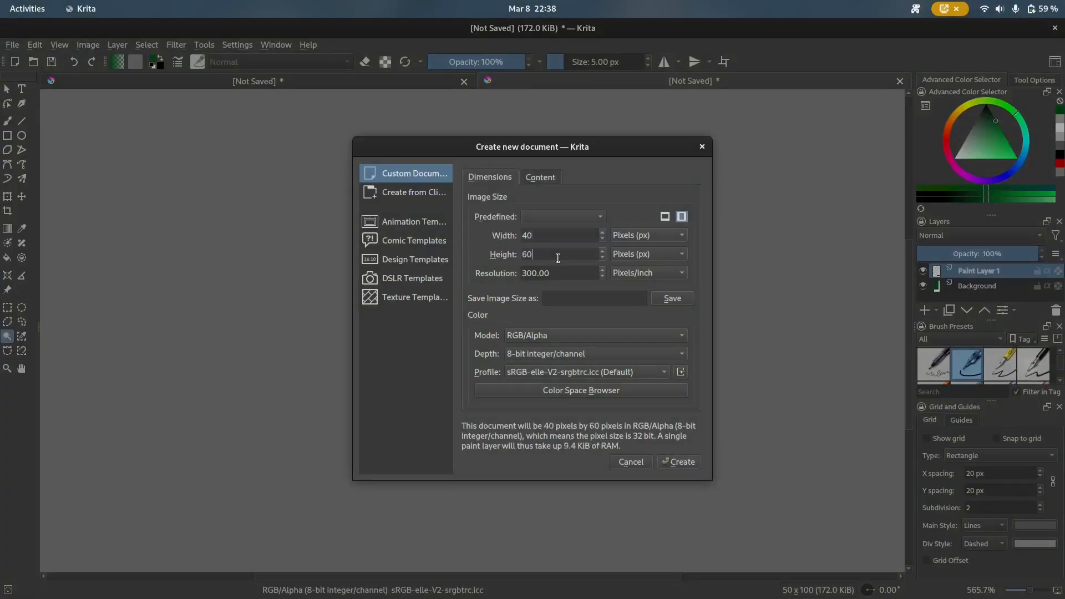
Step: Create a 40×60 px Krita image and draw a rounded outline with the pencil
left_click(677, 463)
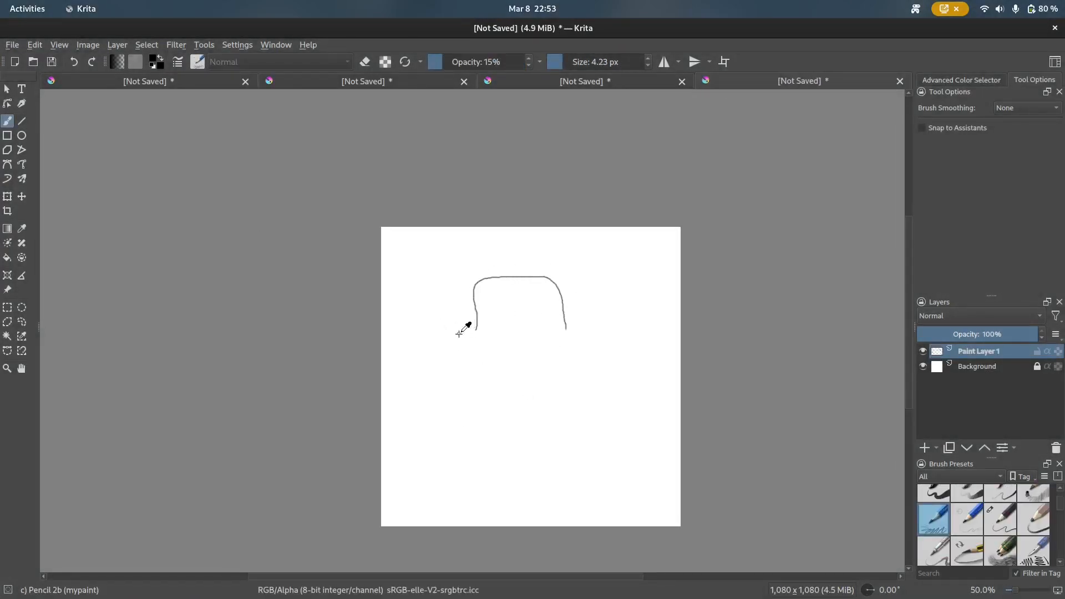
left_click_drag(466, 335, 512, 469)
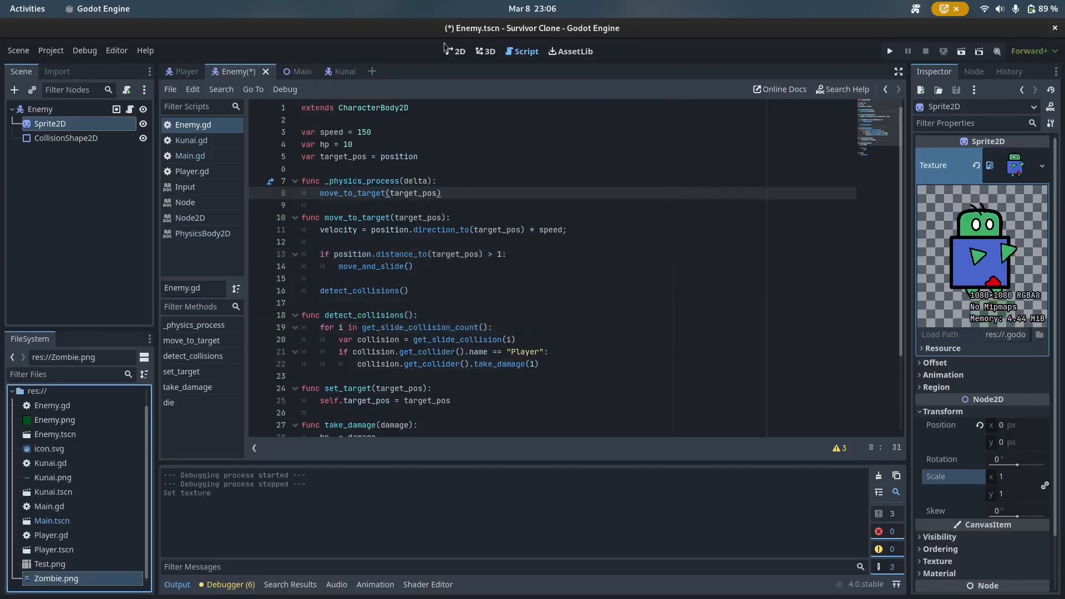
Step: Set the enemy Sprite2D texture to Zombie.png and flip_h when velocity.x < 0
left_click(454, 51)
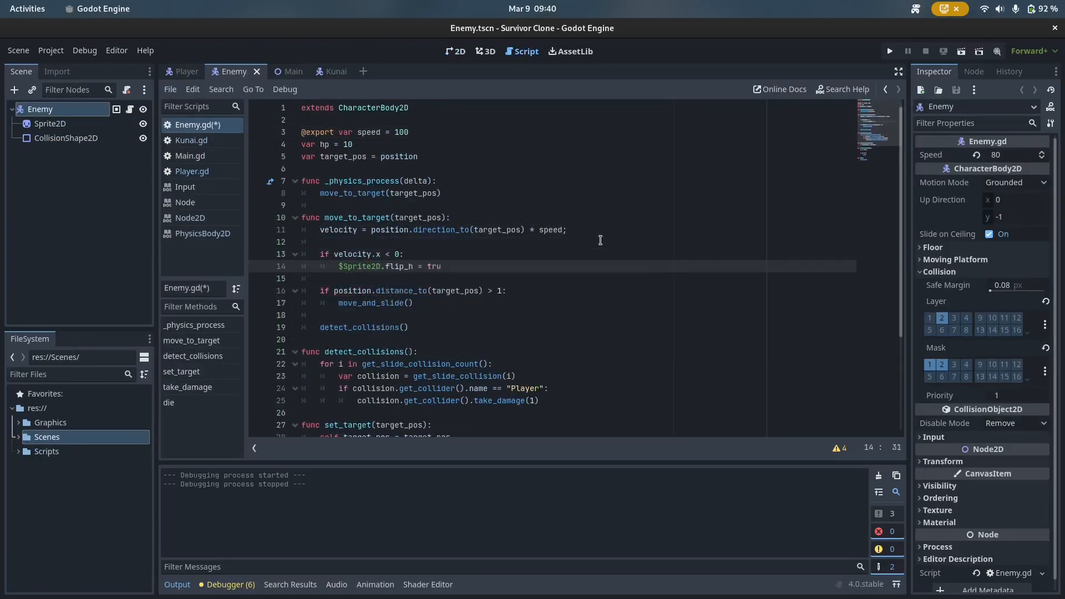
left_click(890, 51)
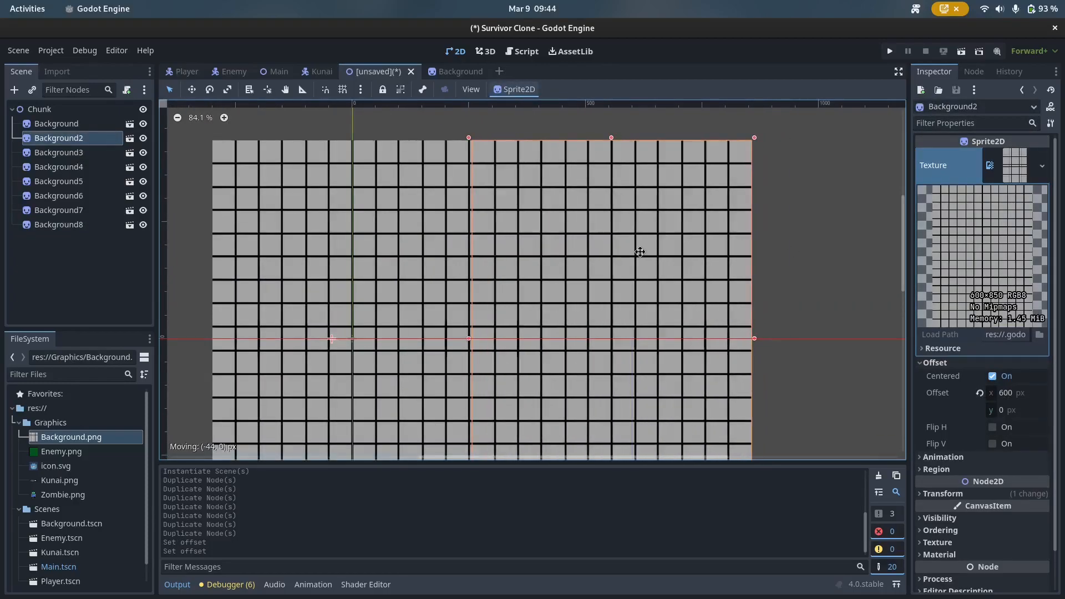
Step: Build a new scene with a Node2D root renamed Spawner, a Timer child, and Spawner.gd attached
left_click(59, 152)
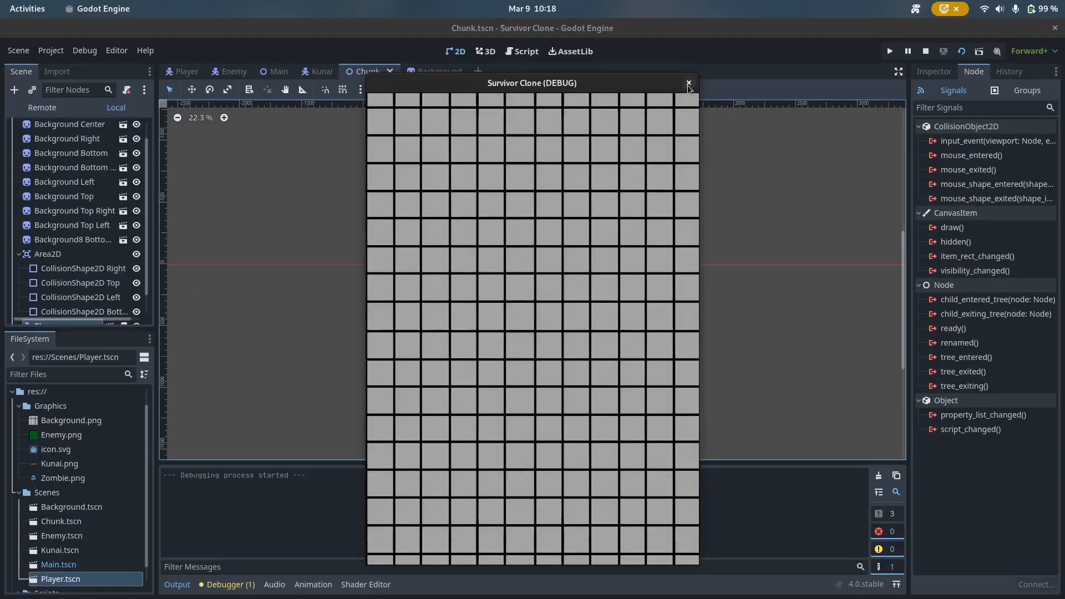
left_click(688, 82)
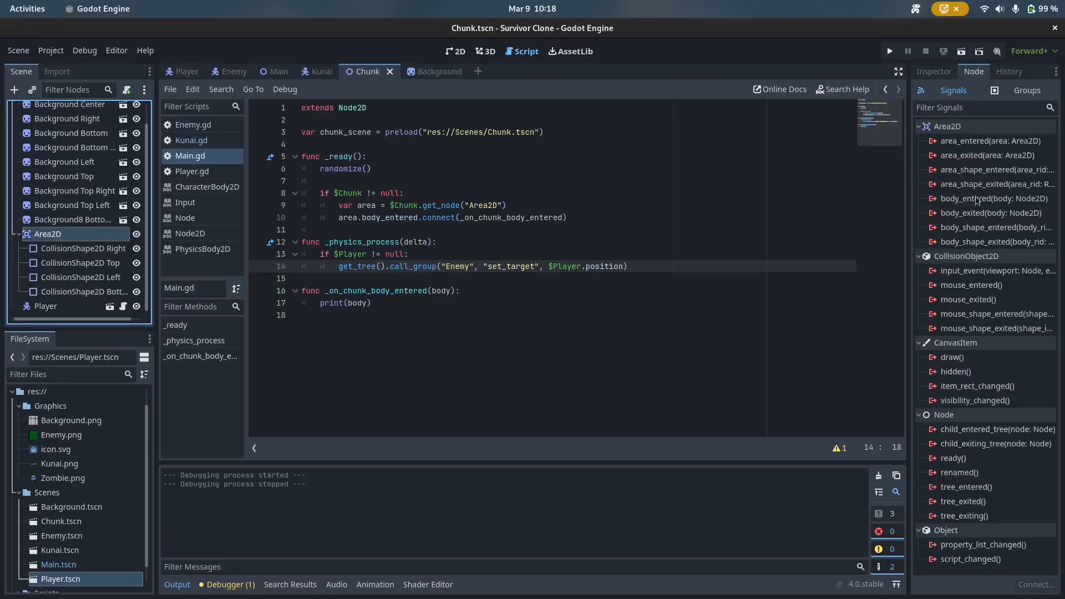
left_click(889, 51)
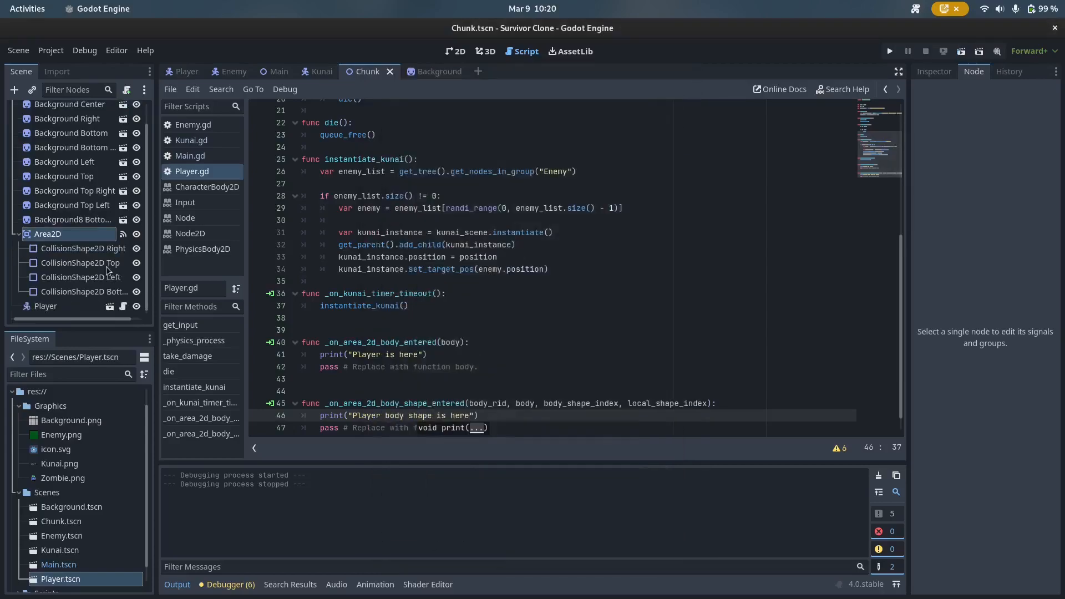
left_click(85, 248)
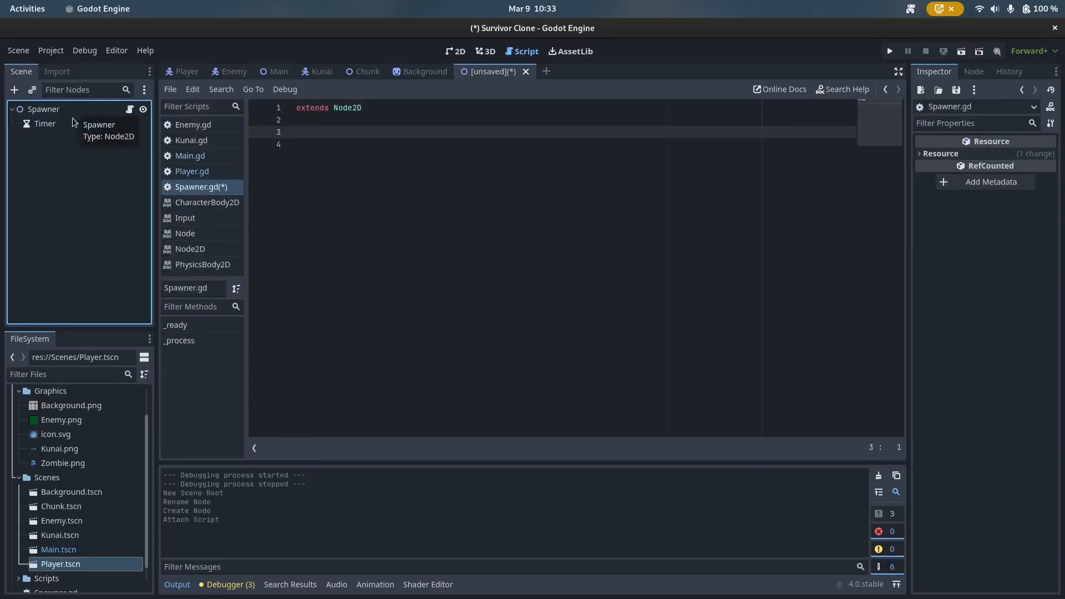
Step: Make instantiate_kunai aim at the closest enemy using closest_enemy and min_distance, then run the game
left_click(889, 51)
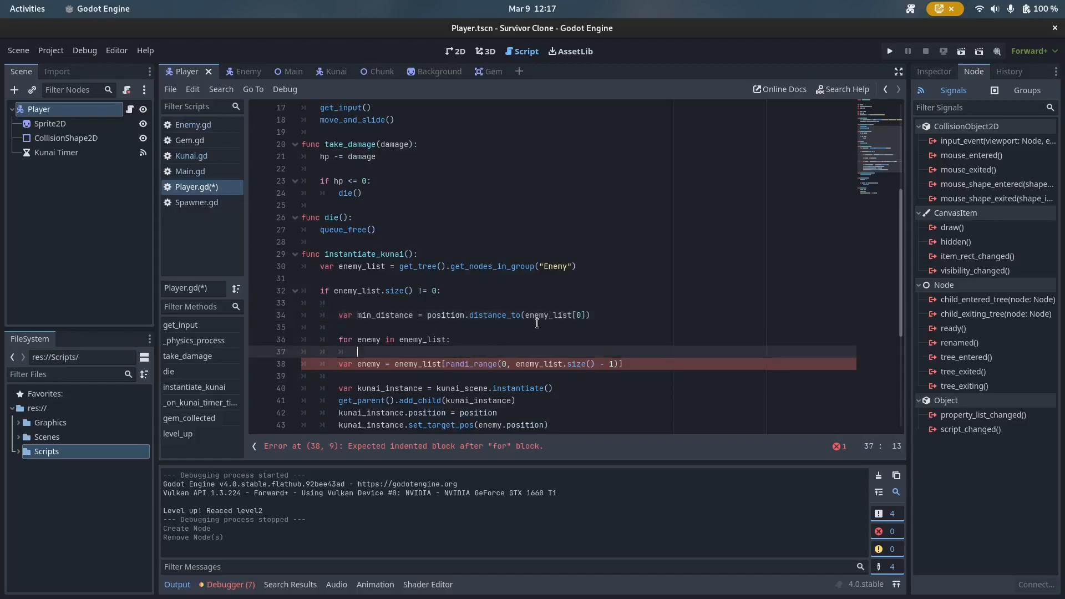
type("var closest_enemy = enemy_list[0")
type("if position.distance_to(enemy) < min_distance:")
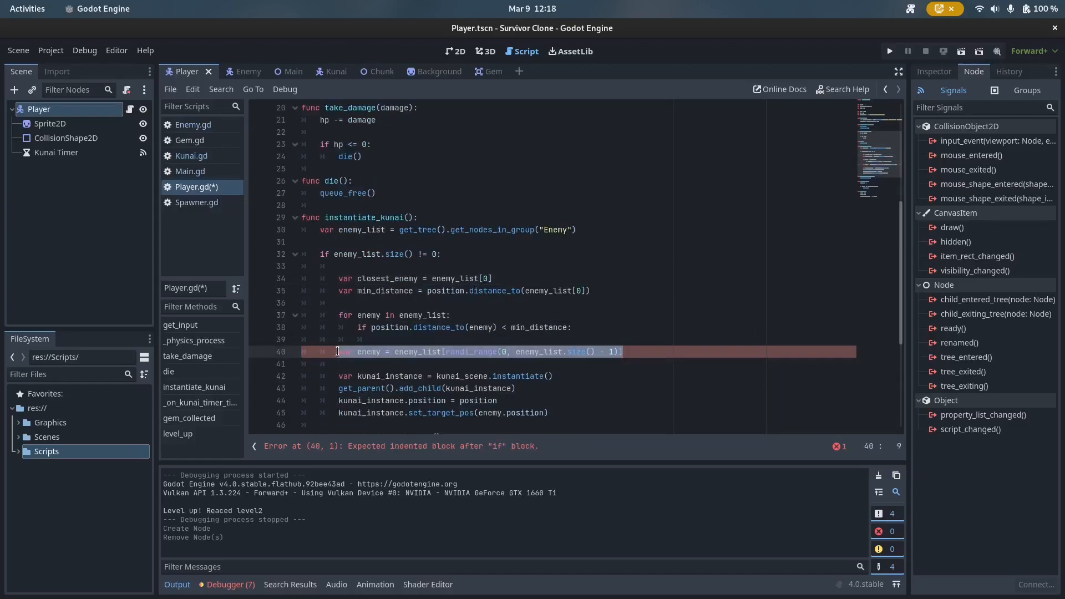
left_click(889, 51)
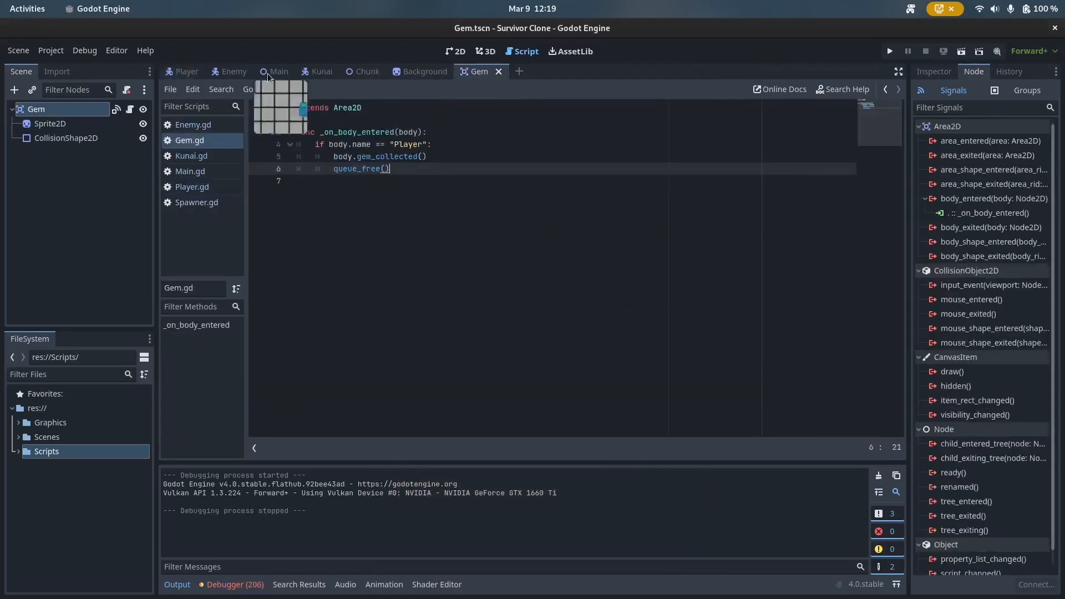
left_click(889, 52)
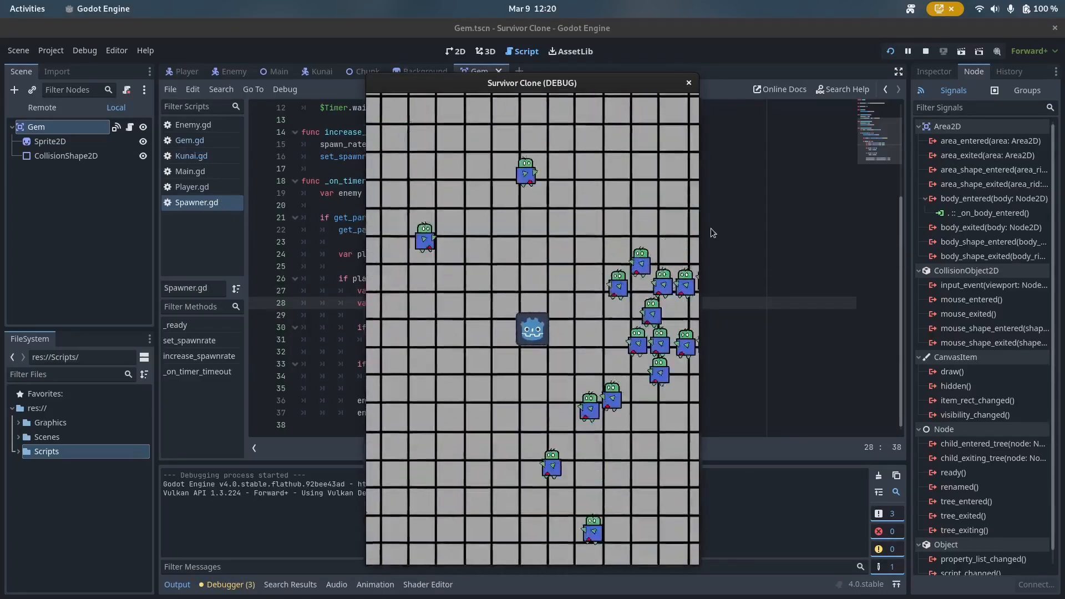
Step: Create Shield.tscn with a hexagon sprite and a Shield.gdshader fading alpha from the centre
left_click(191, 187)
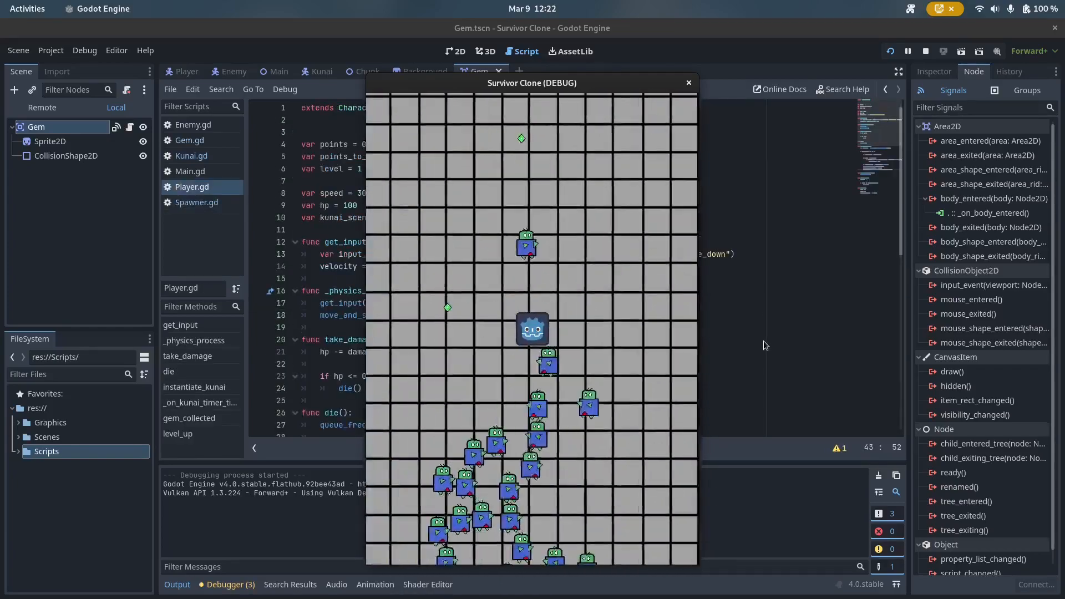
left_click(687, 82)
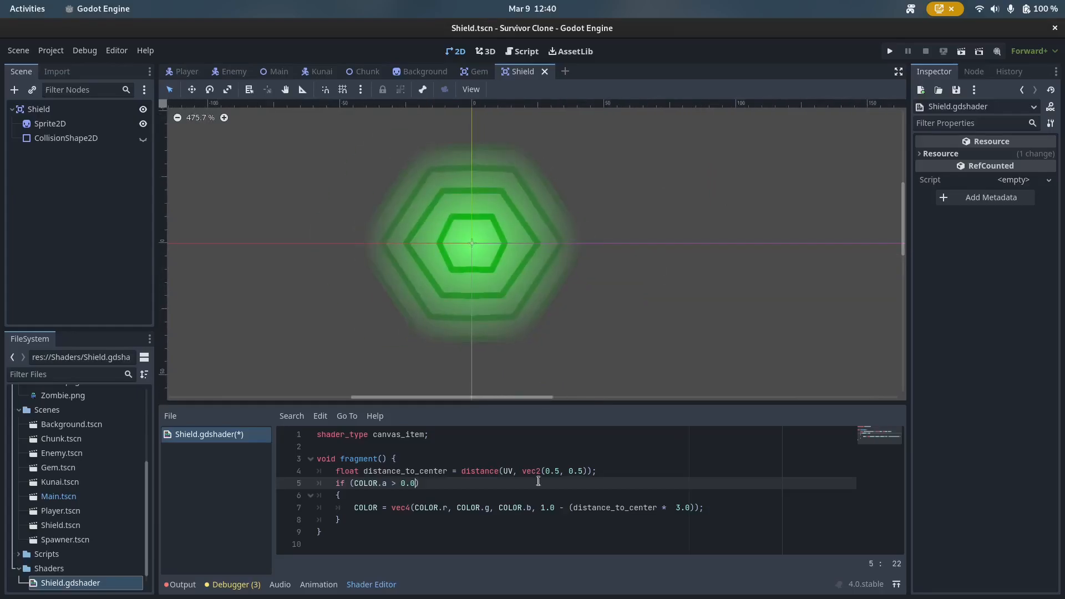
Step: Make the shield shader pulse with COLOR.a = abs(sin(Time))
type("COLOR.a = abs(sin(Time));")
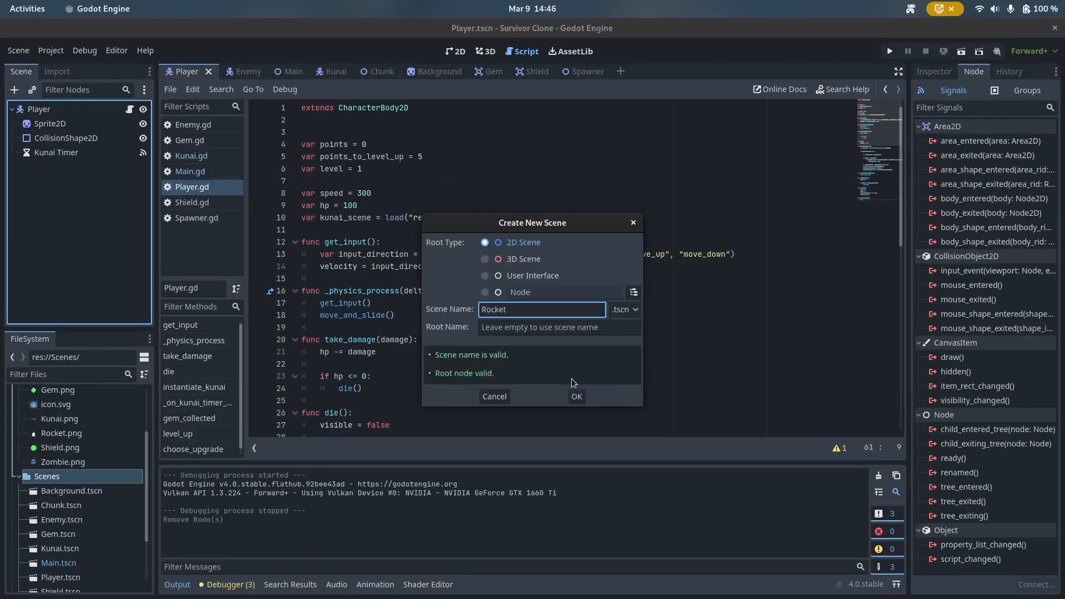
Step: Confirm the Rocket scene and write Rocket.gd with speed 500 and enemy-collision handling
left_click(576, 396)
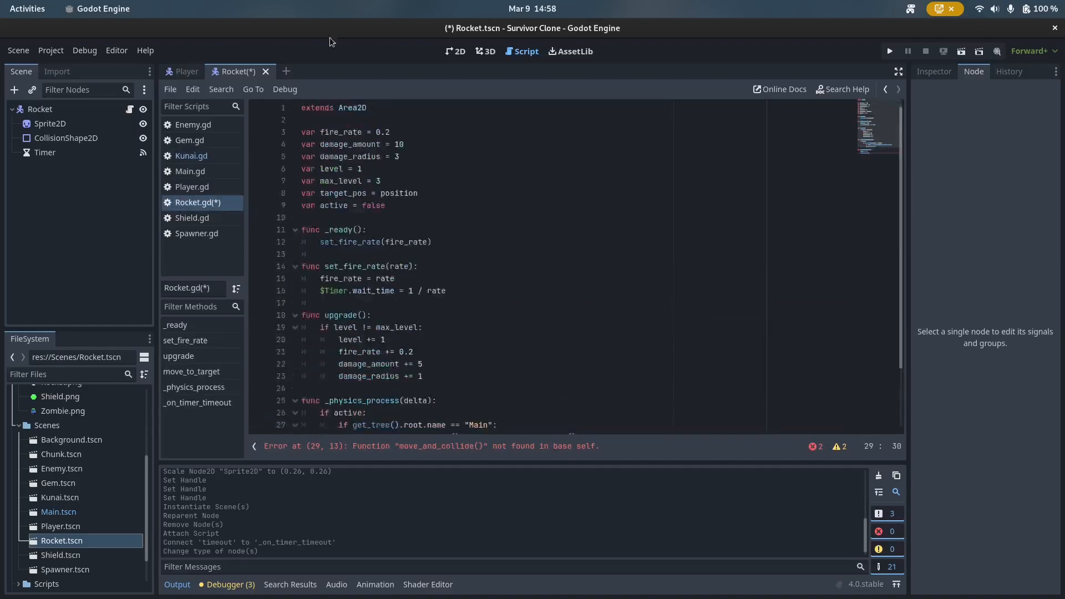
type("var speed = 500")
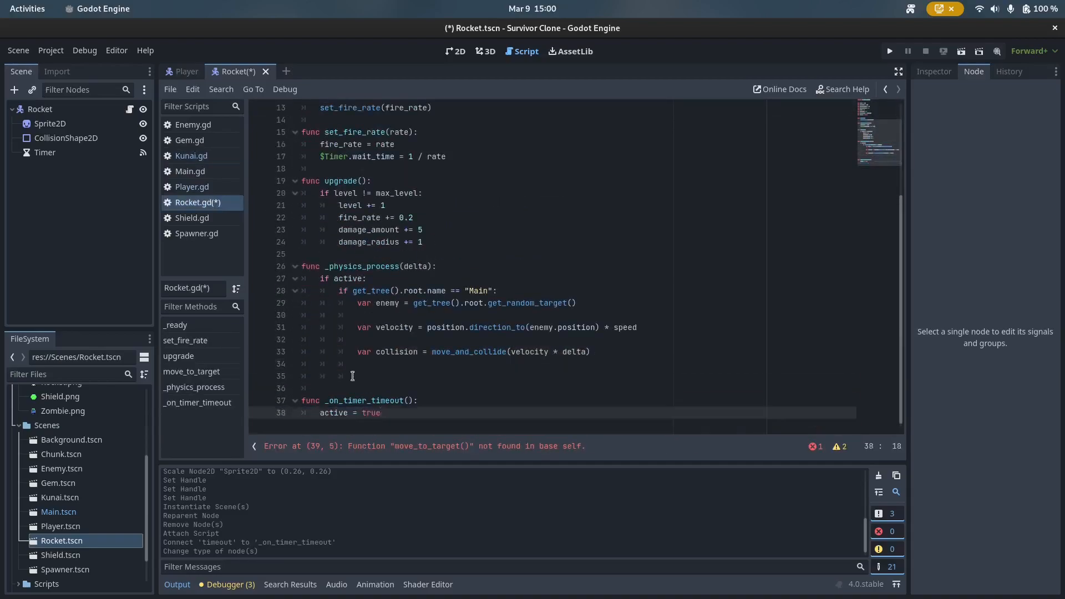
type("if collision != null:")
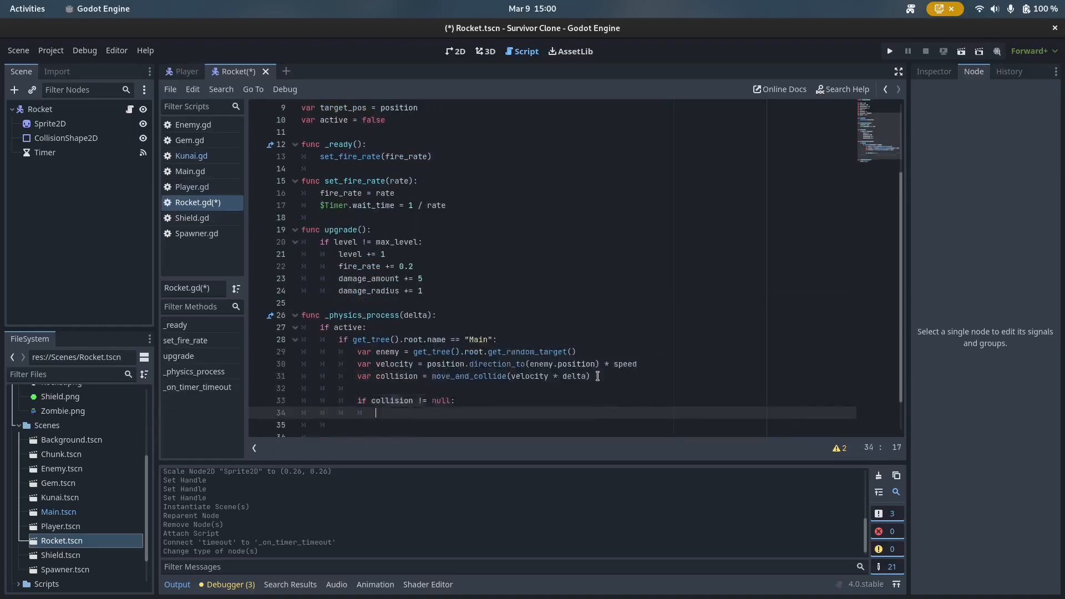
type("if collision.collider.is_in_g")
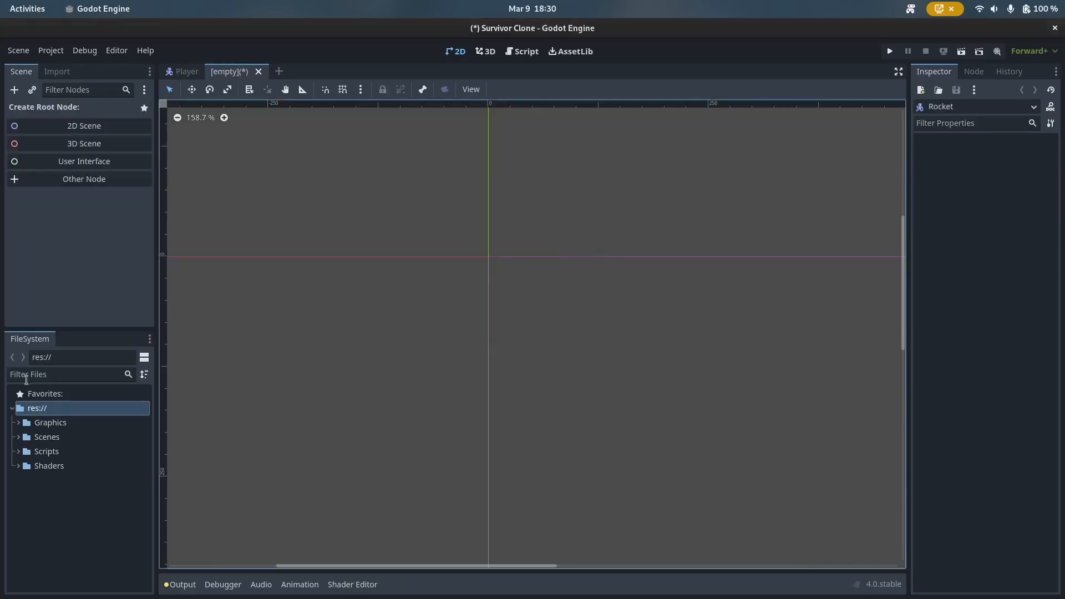
Step: Add a CollisionShape2D child to the rocket root and save the scene as Rocket.tscn
right_click(54, 535)
type("co")
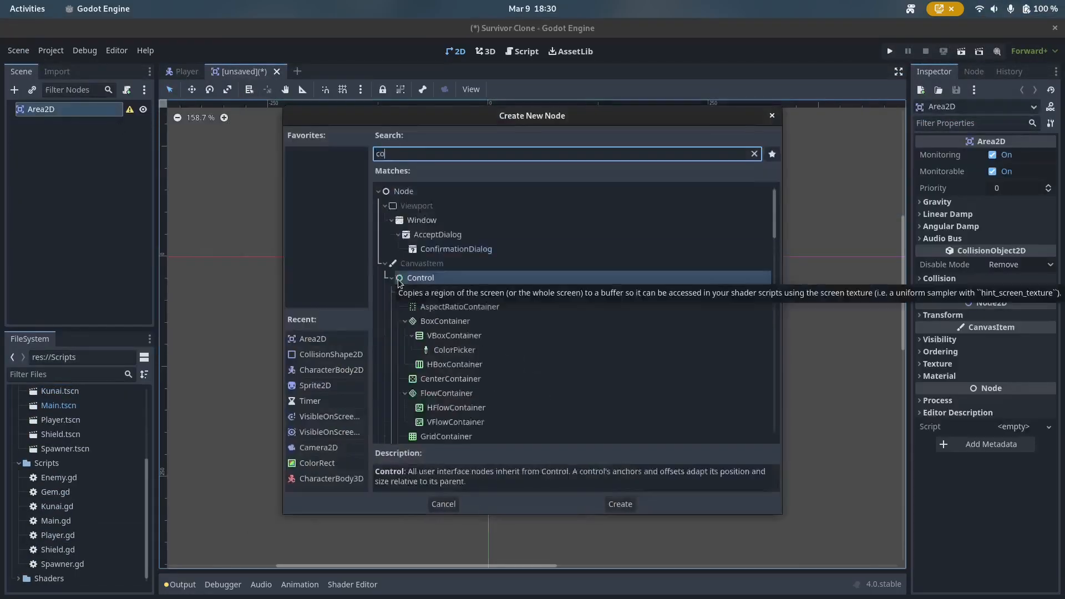
left_click(619, 504)
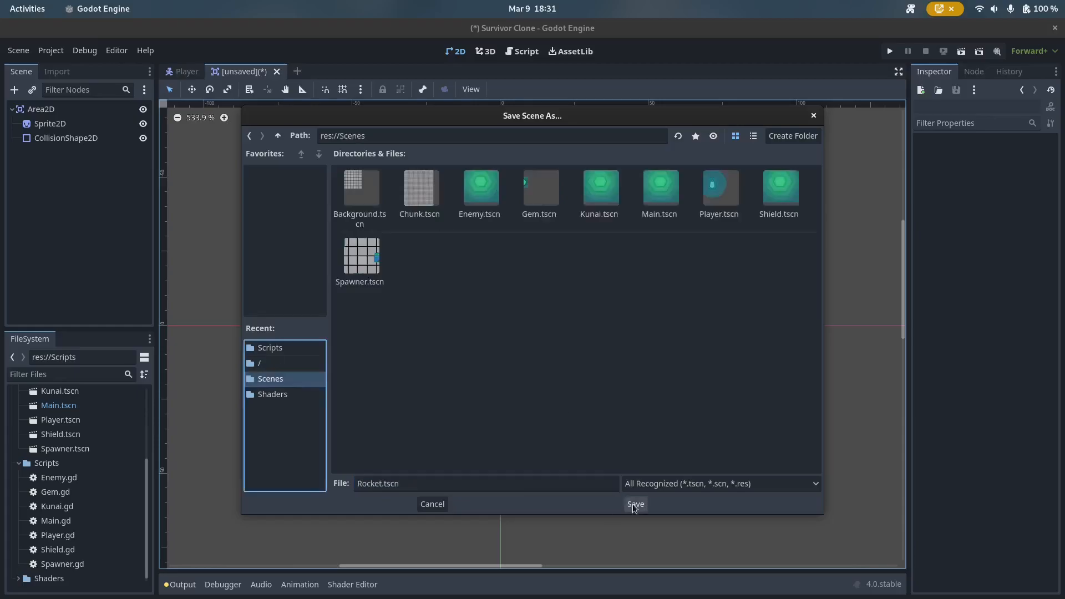
left_click(634, 504)
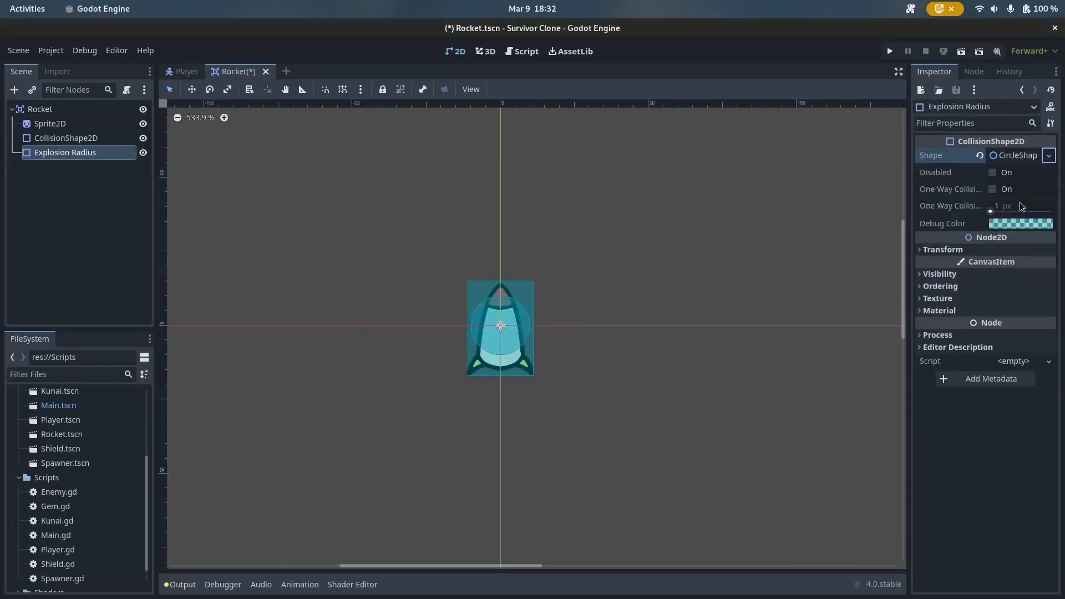
Step: Script the explosion area to destroy entered enemies and run the game to test the rocket
left_click(185, 72)
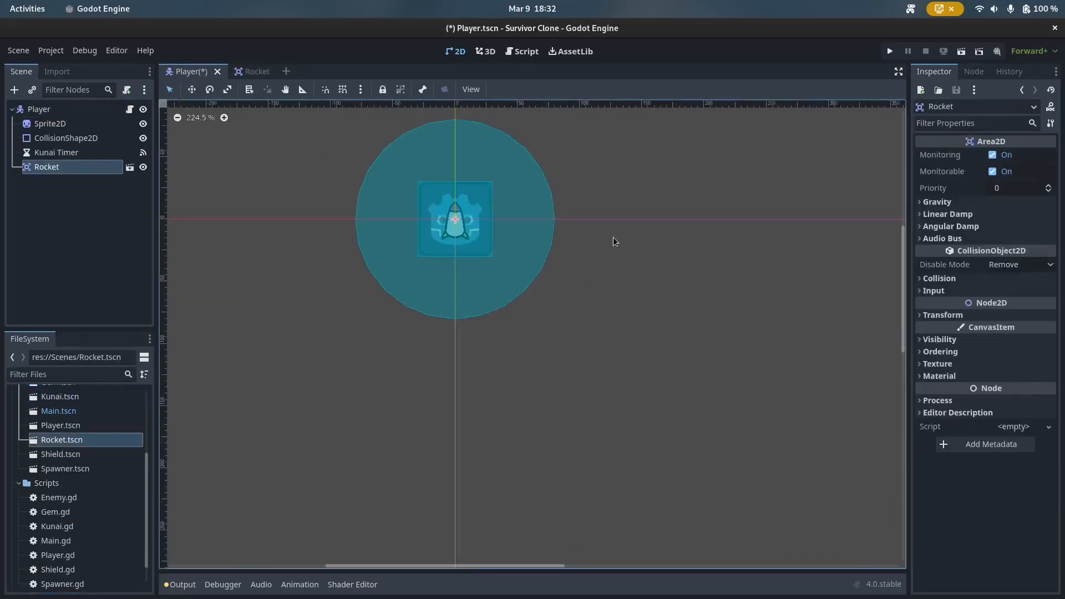
left_click(521, 51)
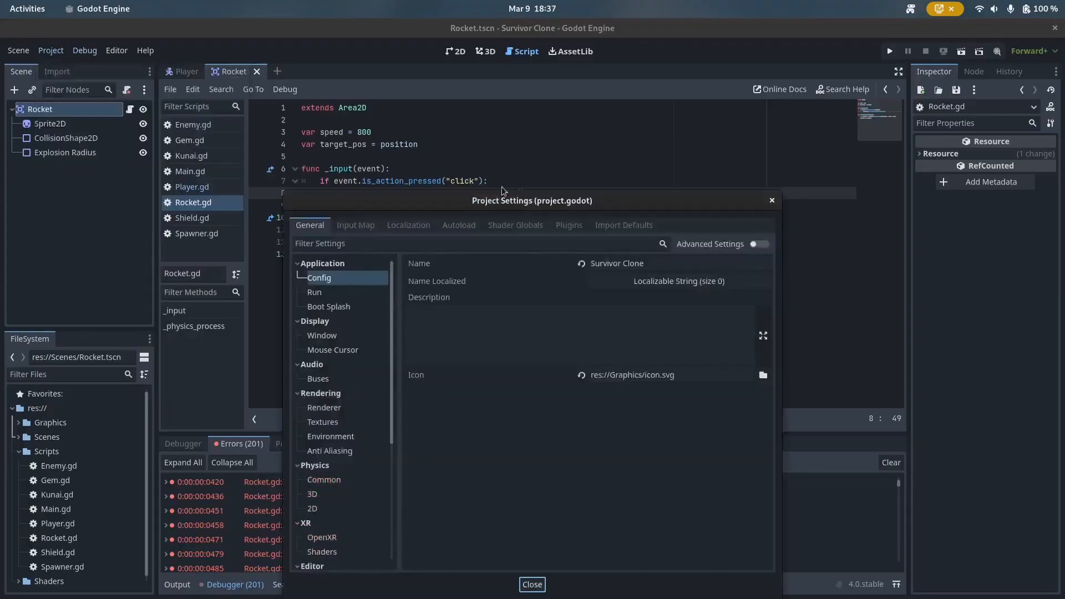
left_click(532, 584)
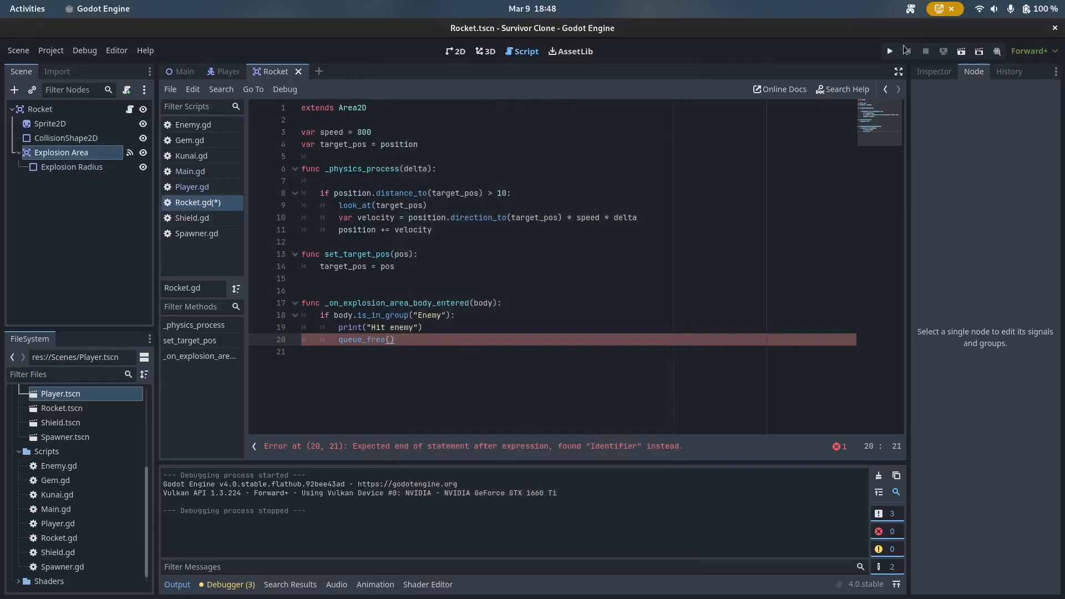
left_click(889, 51)
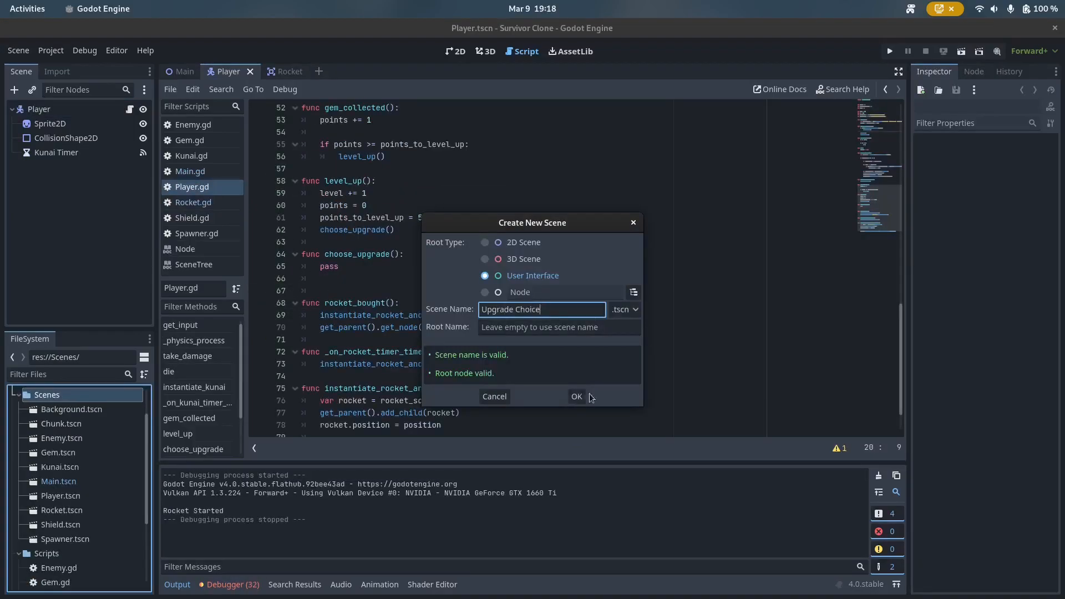
Step: Confirm the upgrade interface scene and add Kunai, Shield, Rocket buttons plus an HFlowContainer
left_click(576, 396)
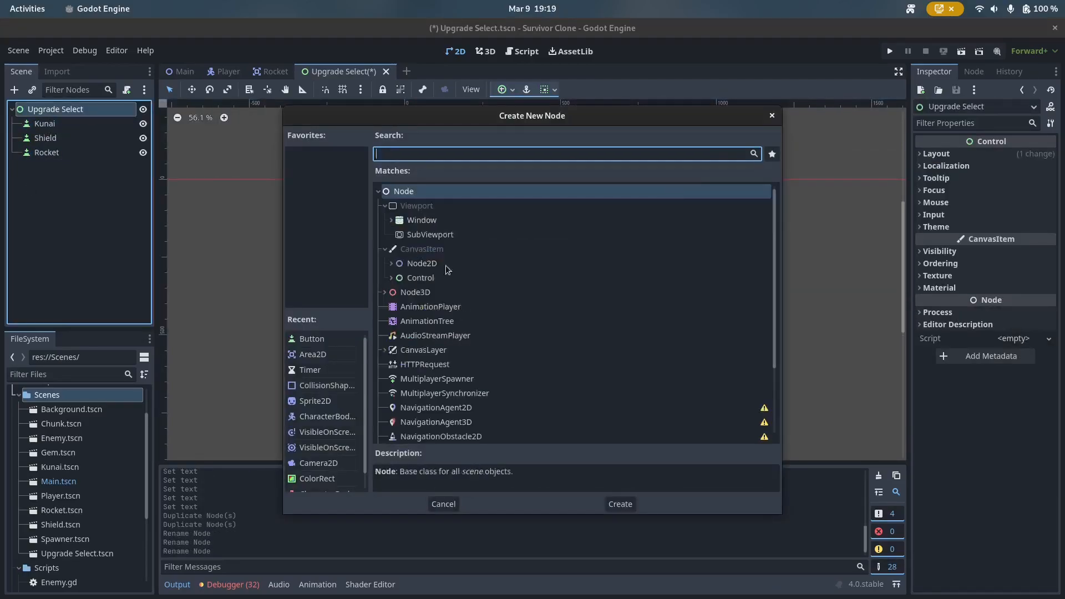
left_click(619, 503)
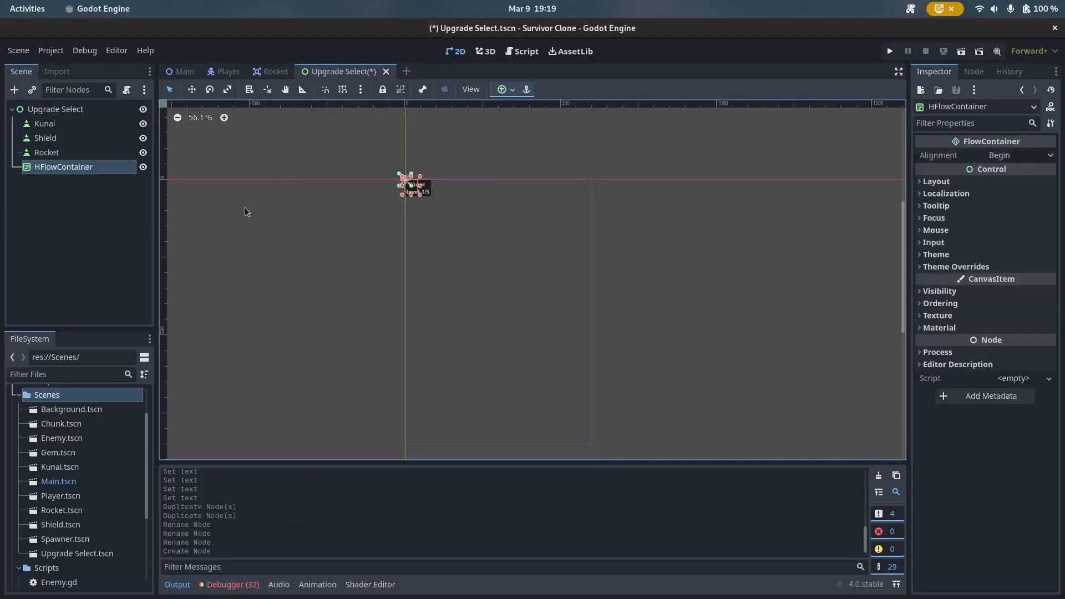
left_click(502, 89)
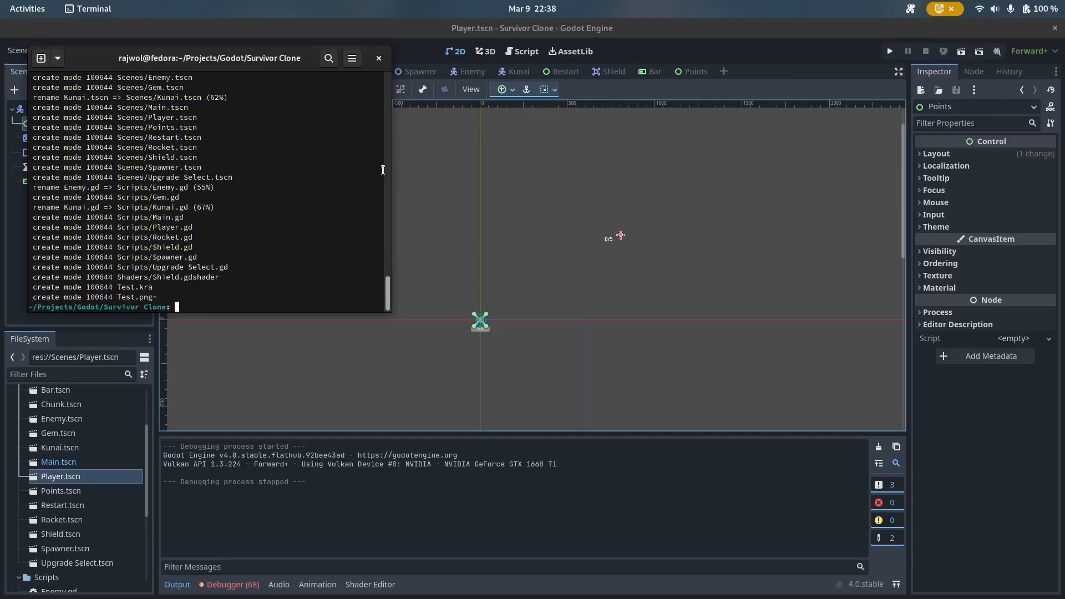
Step: Run git status, then pick the Shield upgrade in the running game
type("git status")
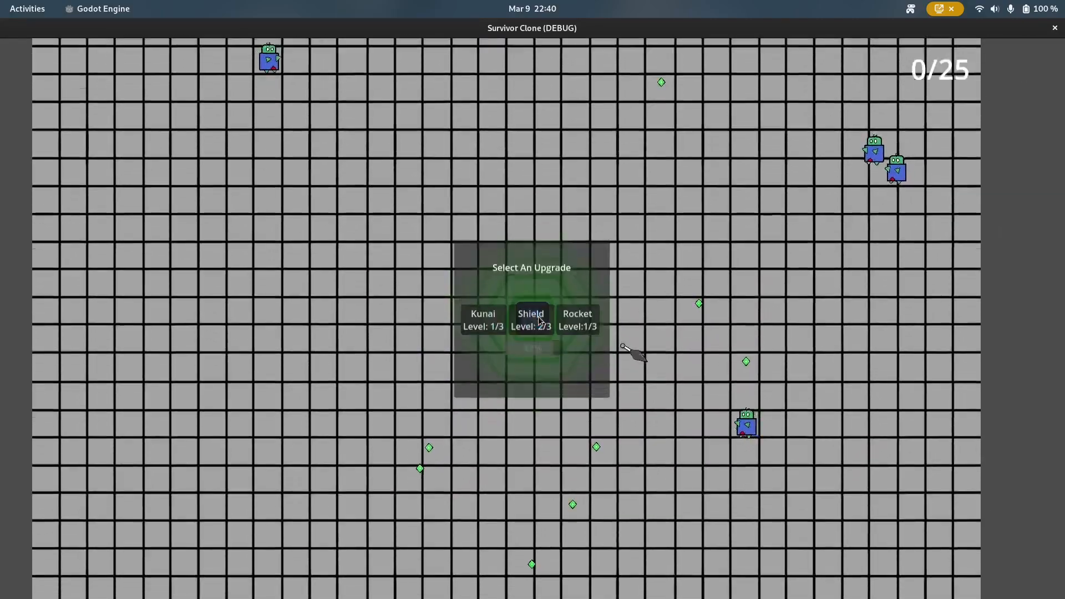
left_click(532, 320)
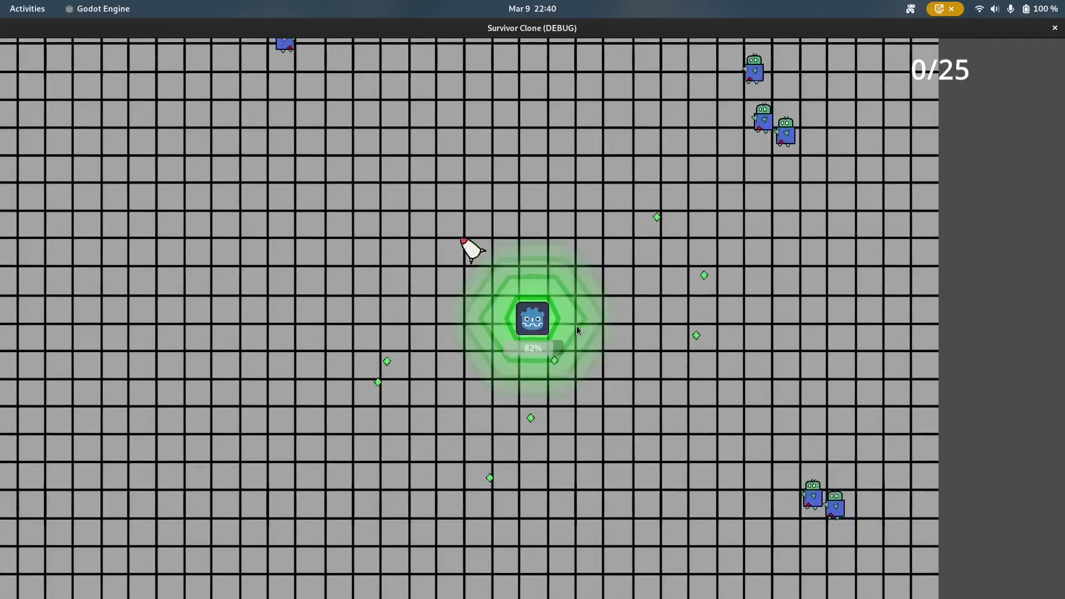